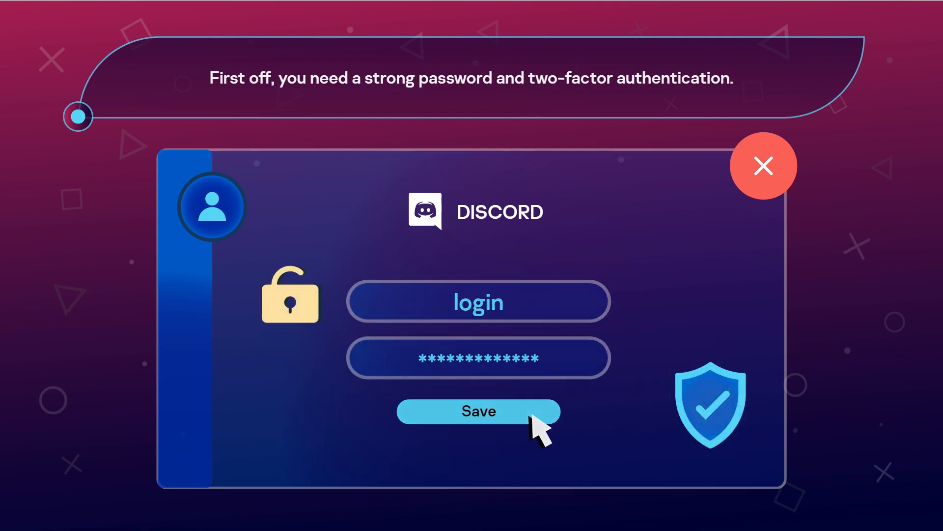
# Step: Save the account login with the strong password entered
pyautogui.click(479, 410)
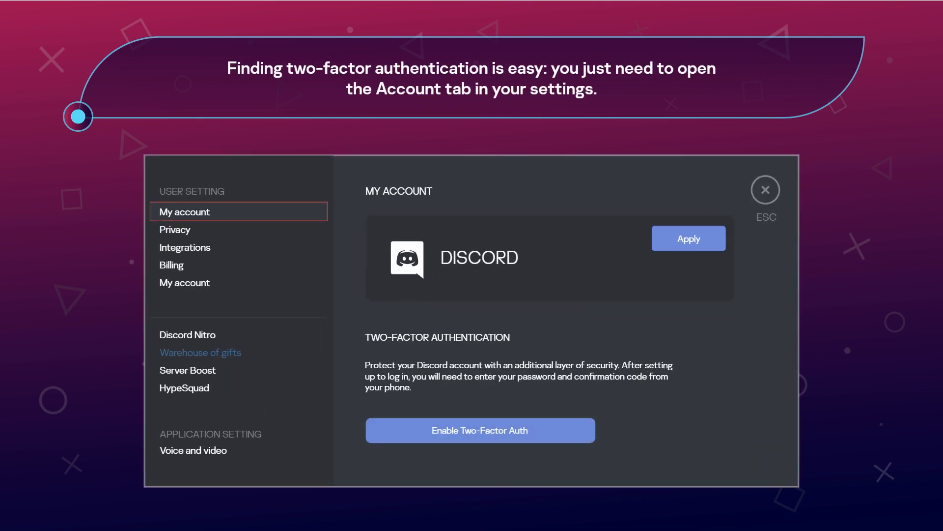
# Step: In My Account settings, begin enabling Two-Factor Auth
pyautogui.click(479, 429)
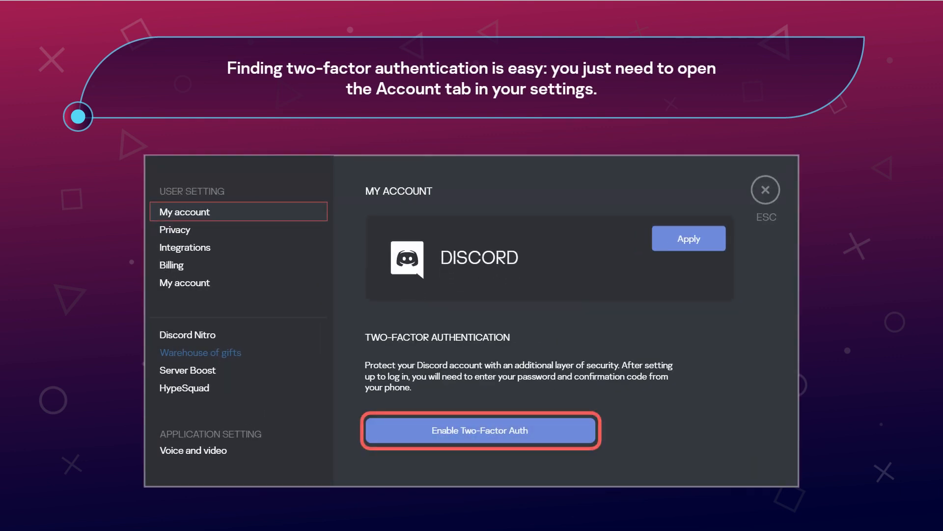
pyautogui.click(479, 429)
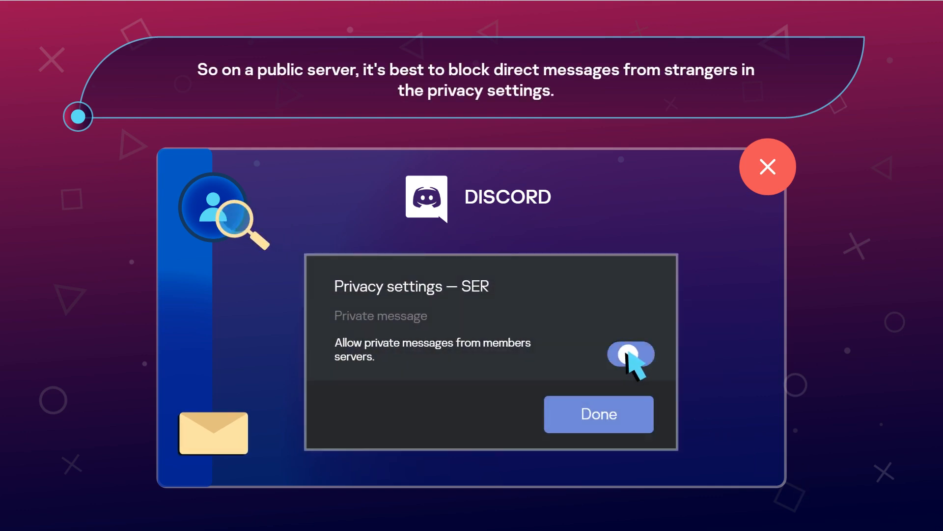
# Step: Switch off 'Allow private messages from server members' in the server's Privacy settings
pyautogui.click(599, 413)
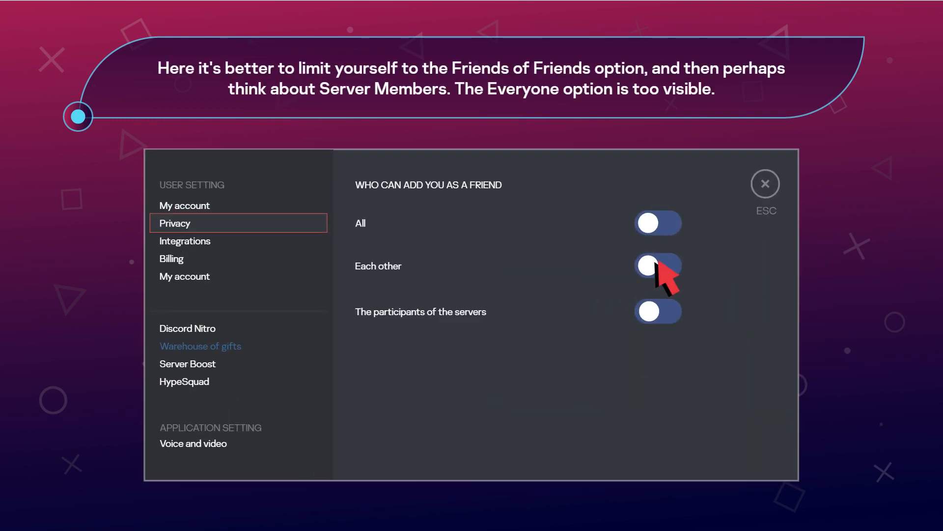
# Step: Under Who Can Add You as a Friend, allow only the Each other group, leaving All and server members off
pyautogui.click(658, 264)
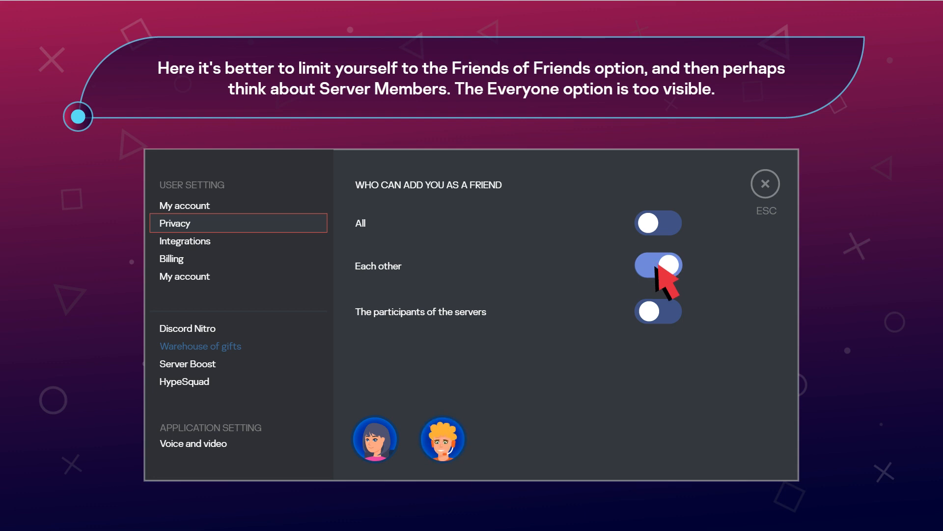
pyautogui.click(658, 312)
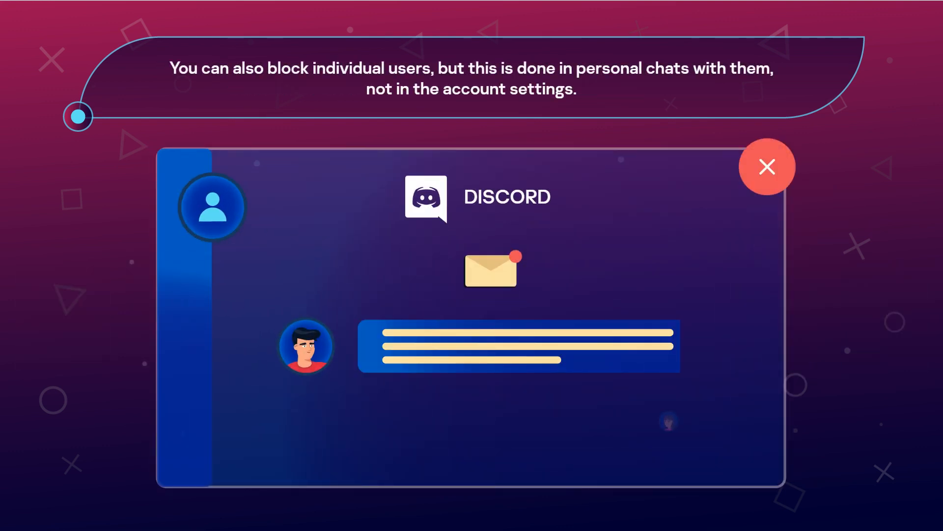
# Step: Block the user from the direct chat so they show as blocked
pyautogui.click(279, 420)
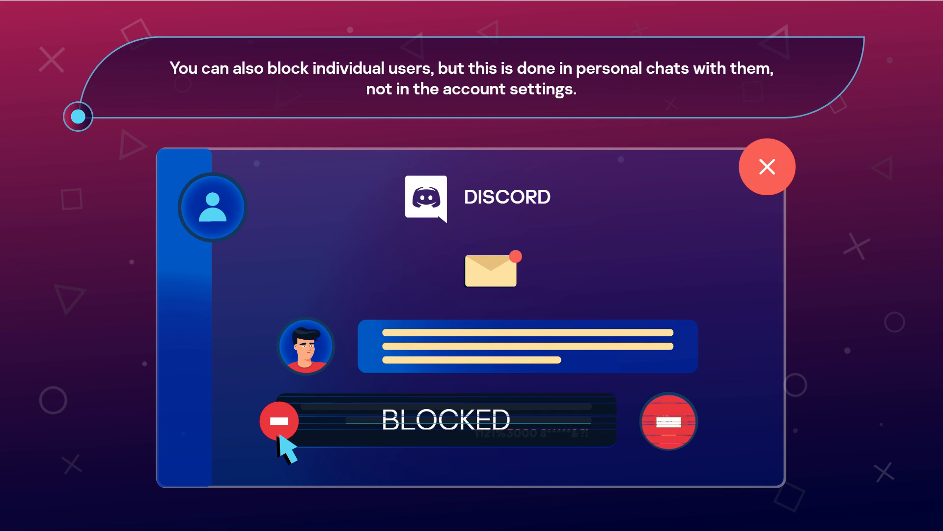